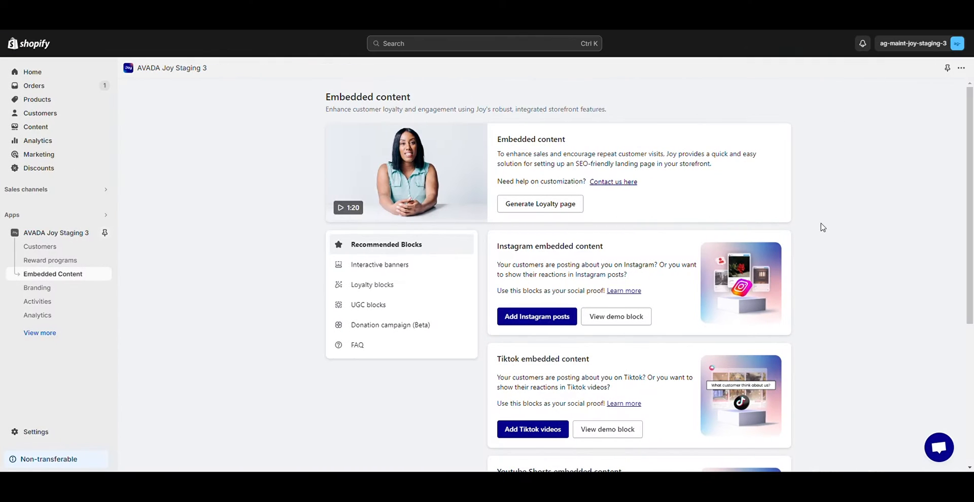
pyautogui.moveTo(539, 204)
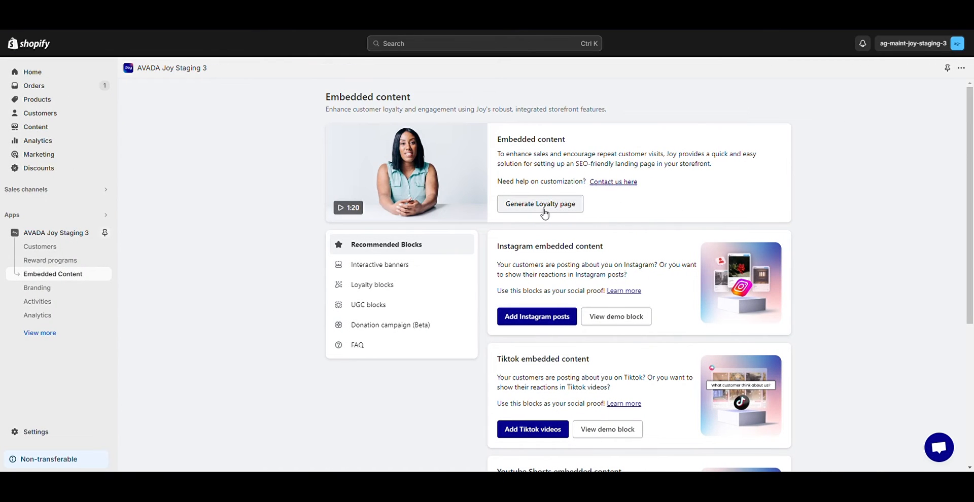
# Generate a Joy loyalty page from Embedded Content and confirm the creation.
pyautogui.click(539, 203)
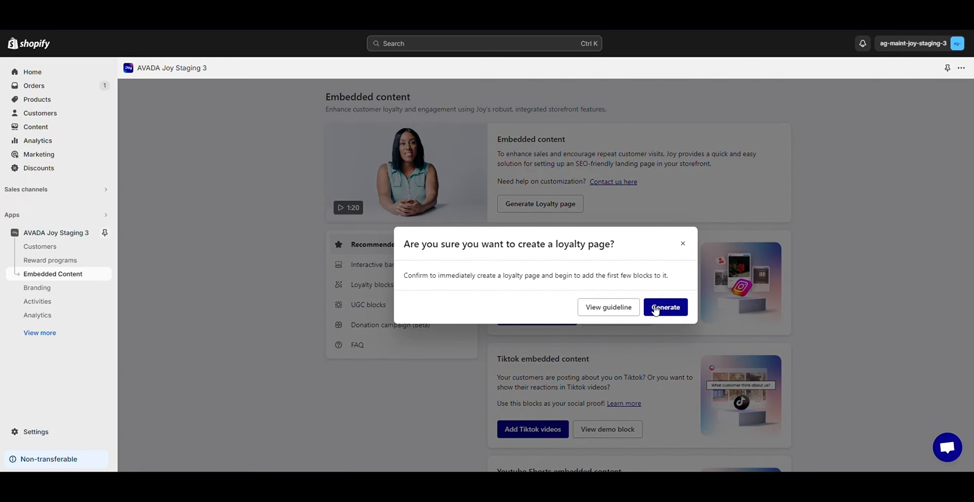
pyautogui.click(665, 307)
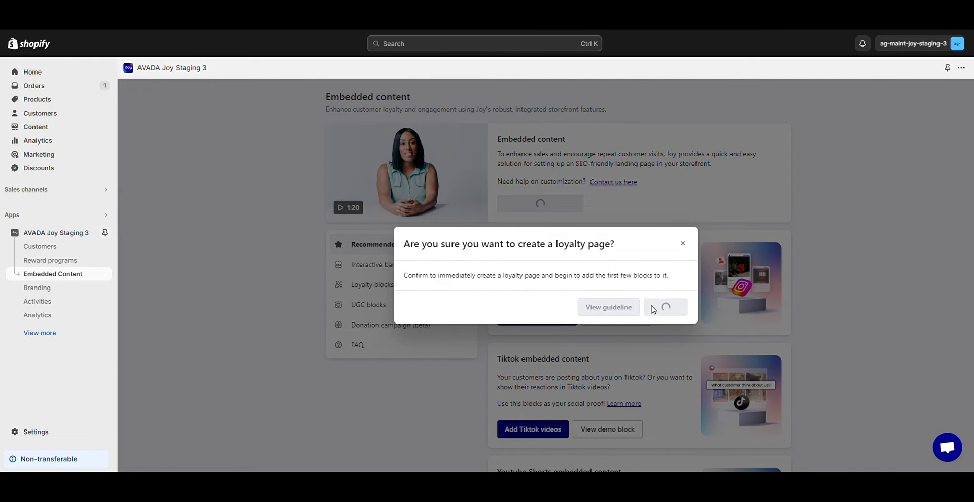
pyautogui.click(664, 307)
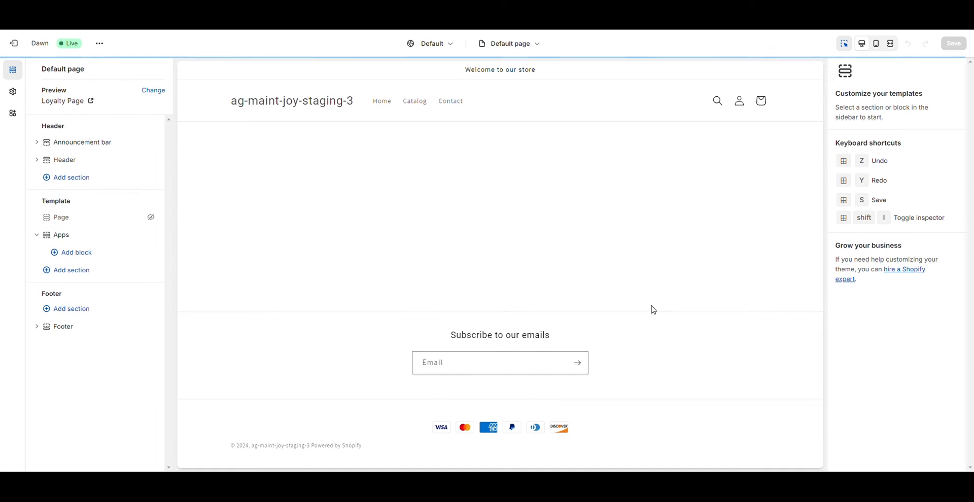
pyautogui.moveTo(637, 308)
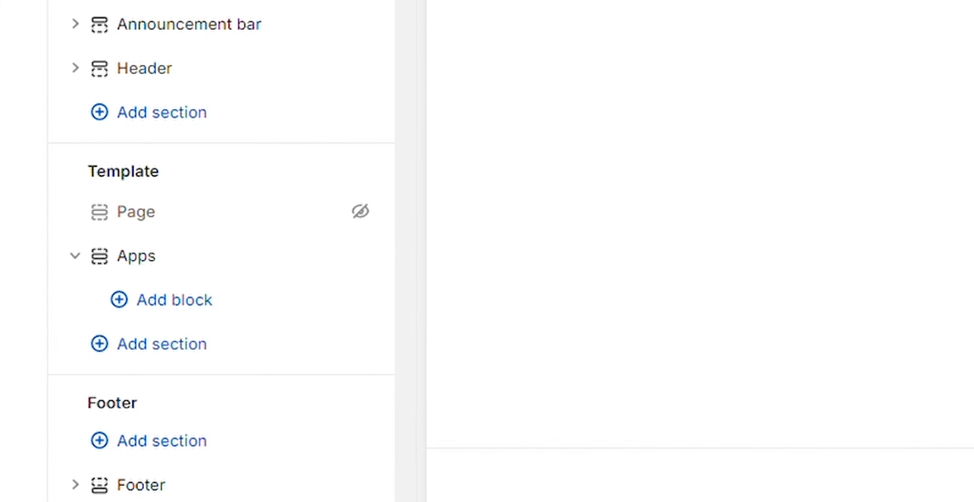
pyautogui.moveTo(176, 301)
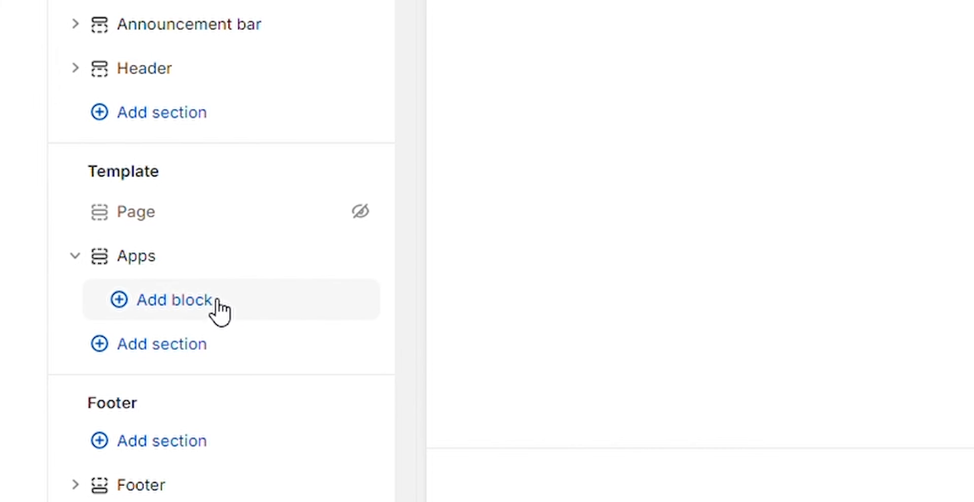
pyautogui.moveTo(157, 311)
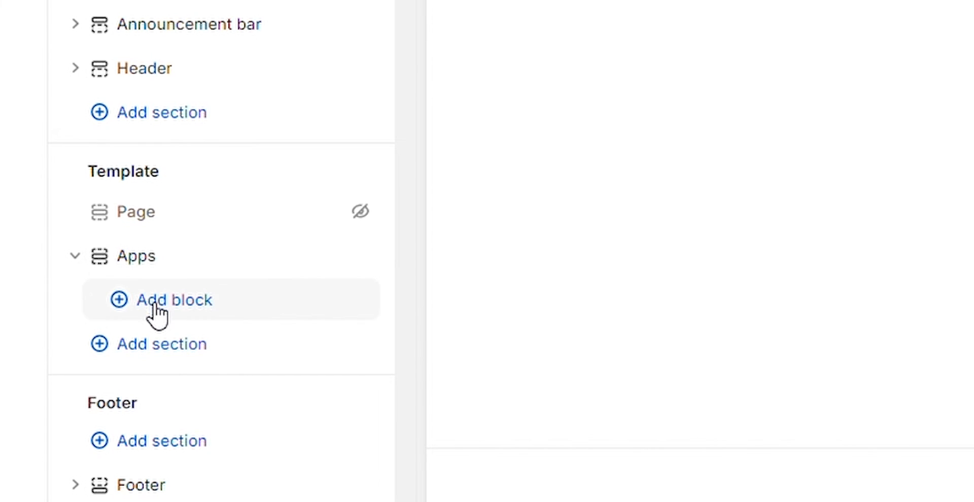
# Open the block picker for the Loyalty Page template's Apps section.
pyautogui.click(175, 300)
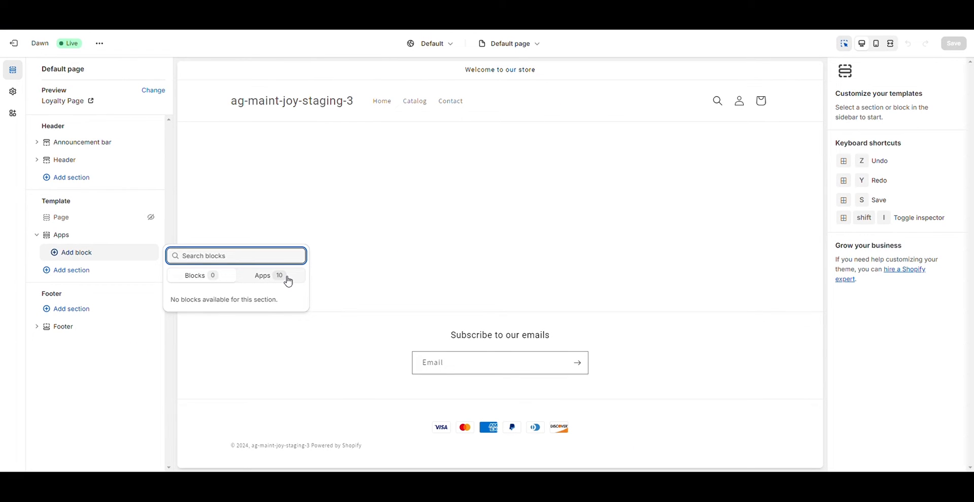
# Add the Joy Hero Banner and Joy How it works app blocks to the Apps section.
pyautogui.click(262, 275)
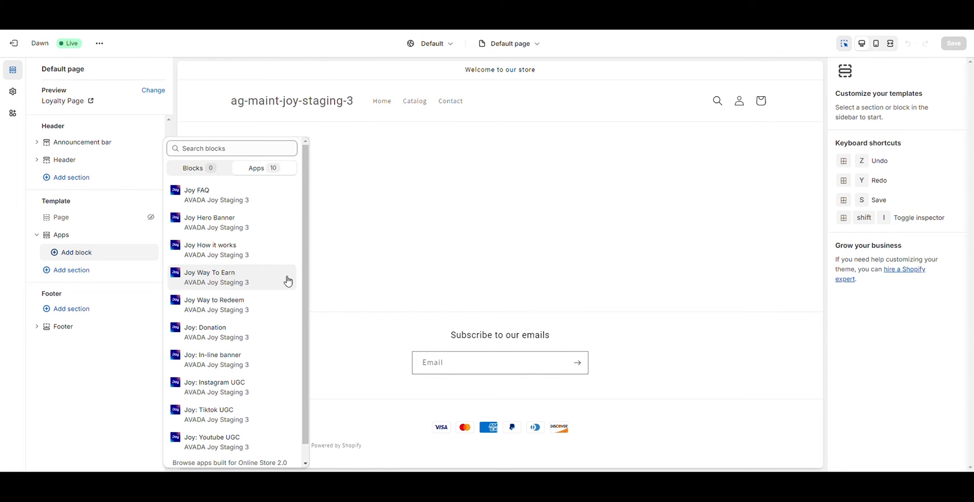
pyautogui.moveTo(264, 234)
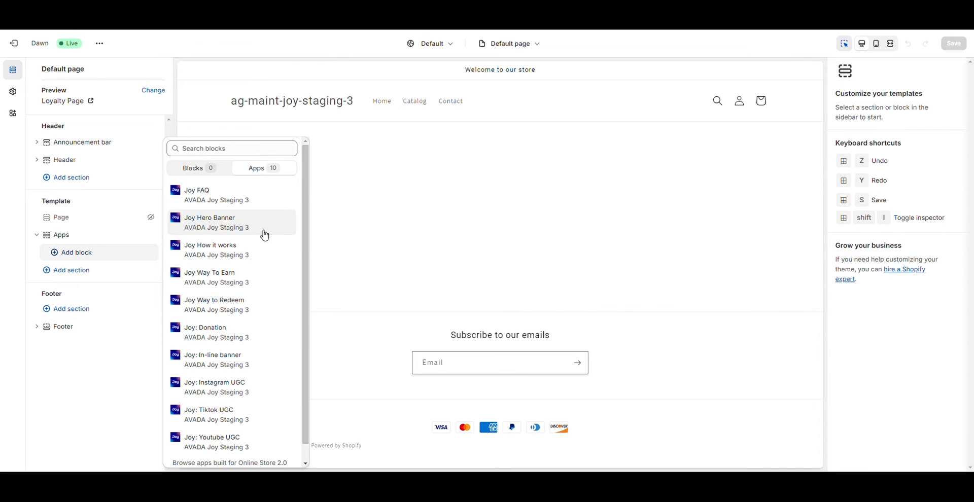
pyautogui.moveTo(241, 222)
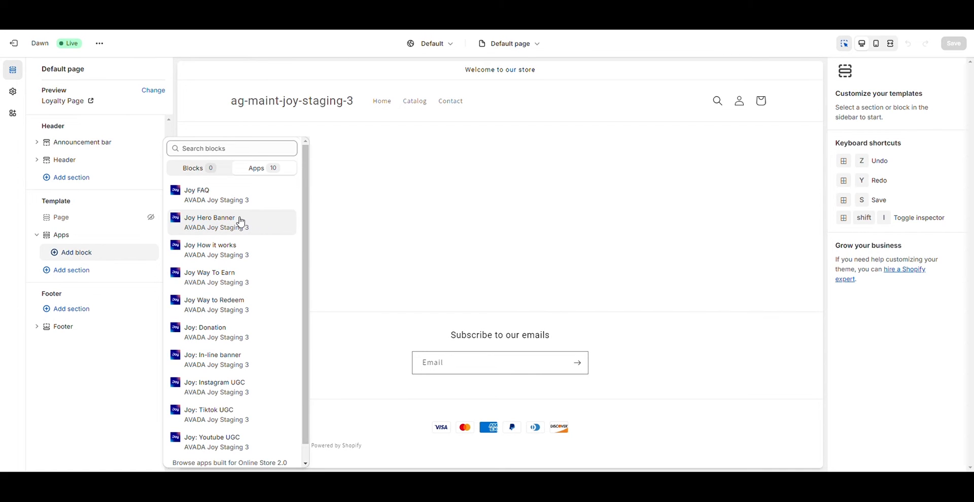
pyautogui.click(210, 218)
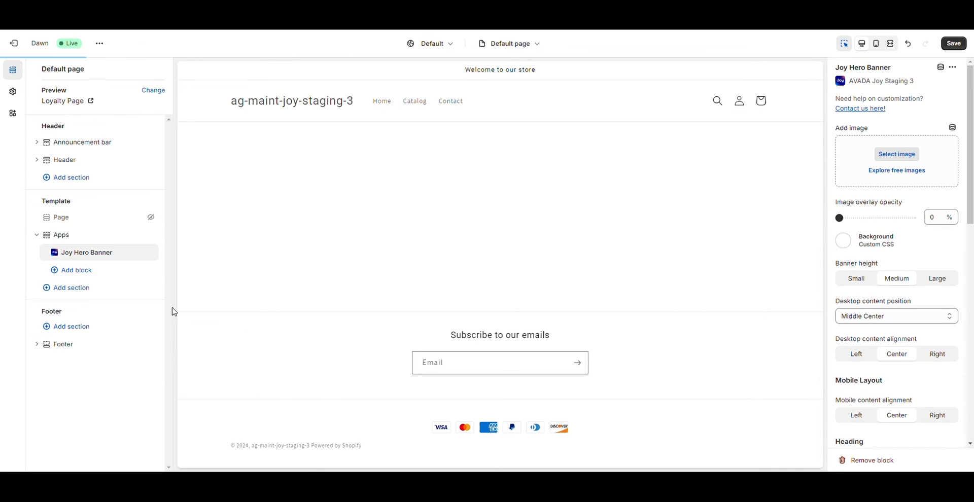
pyautogui.click(76, 270)
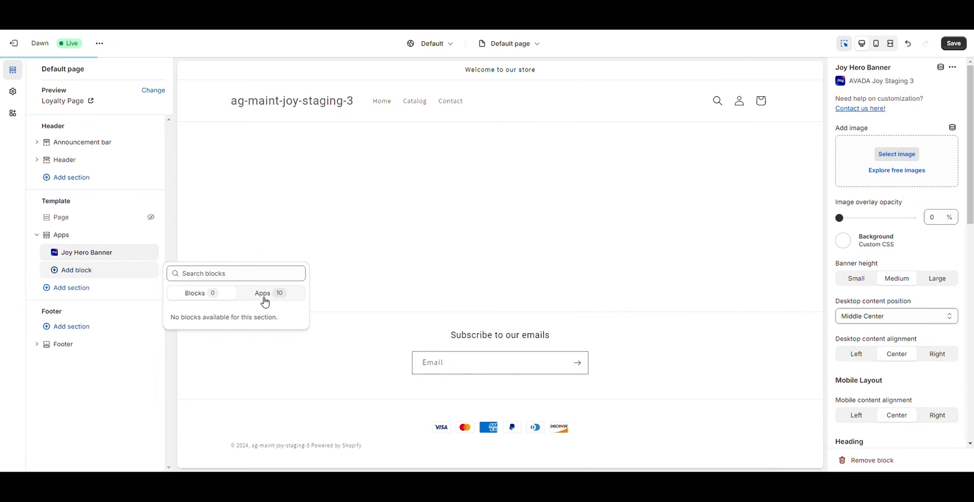
pyautogui.click(263, 293)
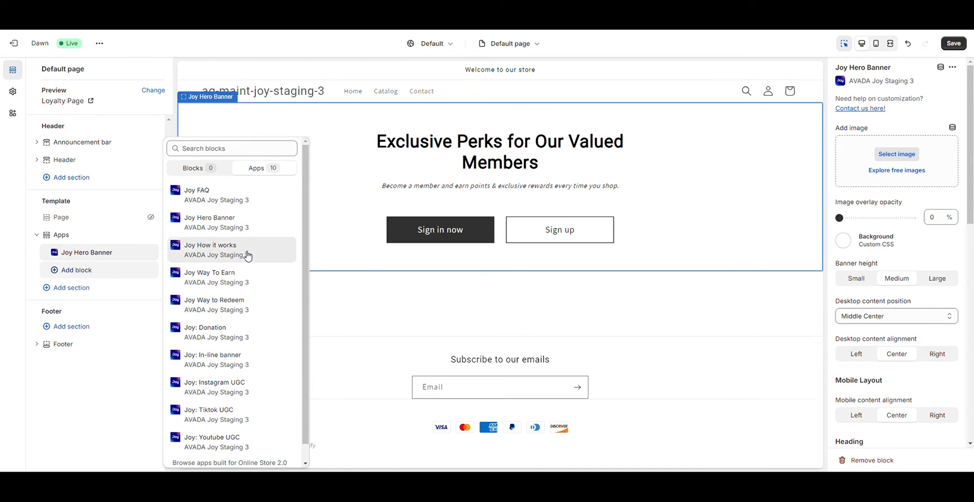
pyautogui.click(210, 250)
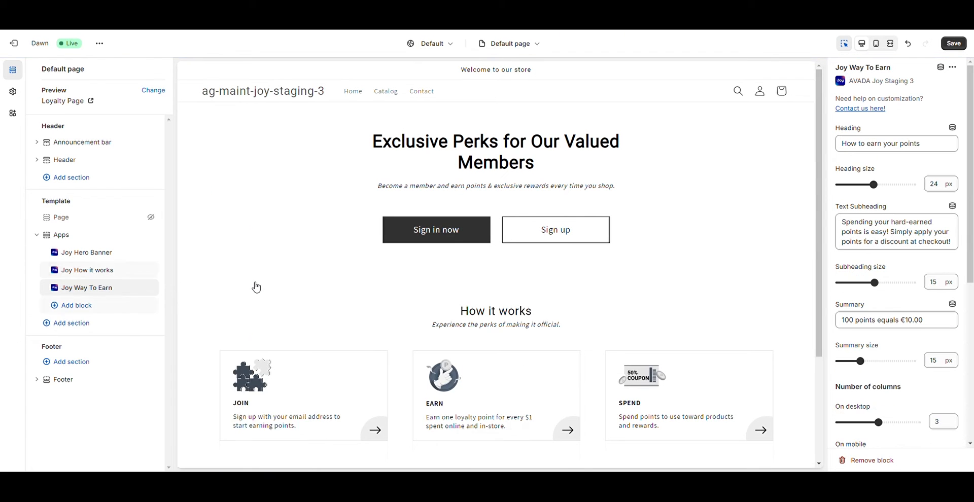
# Add the Joy Way to Redeem block and review the All rewards section in the preview.
pyautogui.click(75, 306)
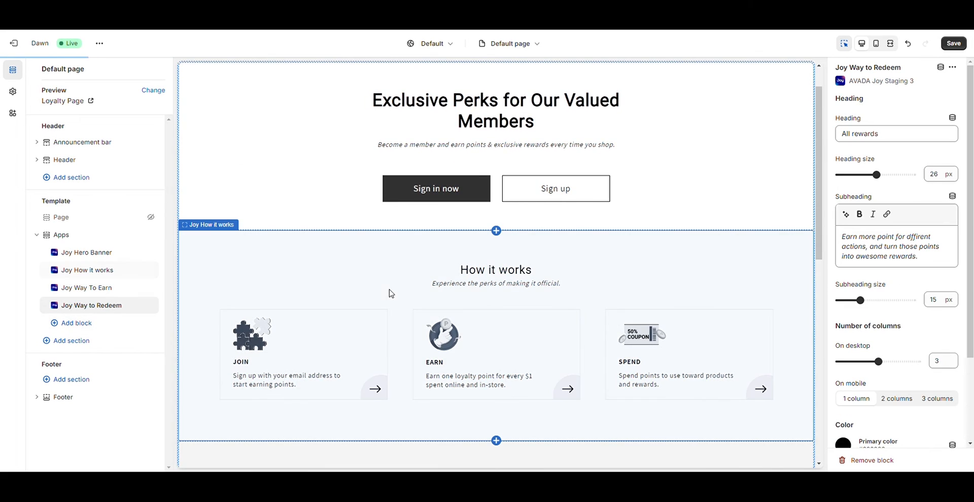
pyautogui.scroll(-3)
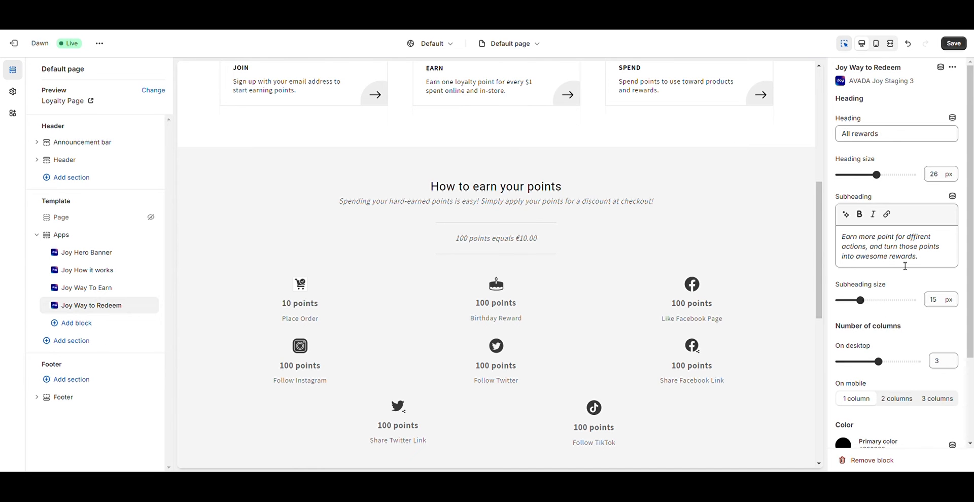
pyautogui.scroll(-3)
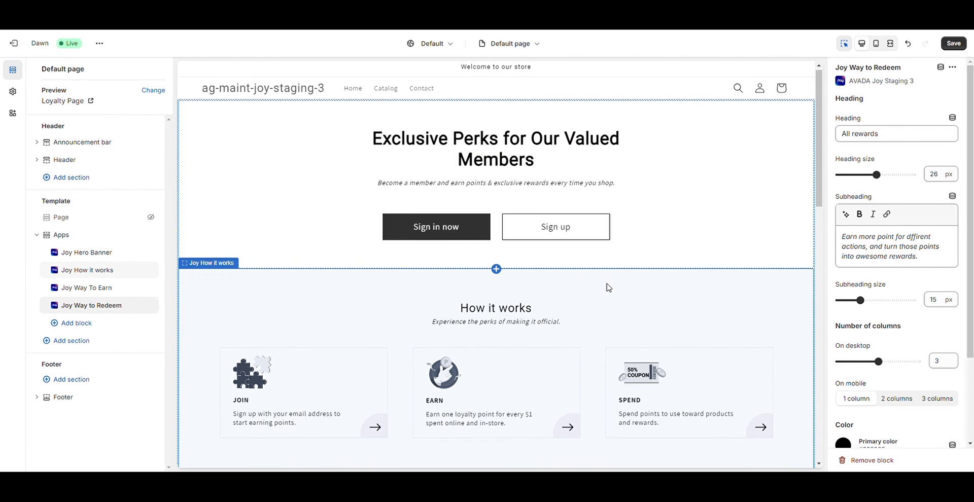
pyautogui.scroll(-3)
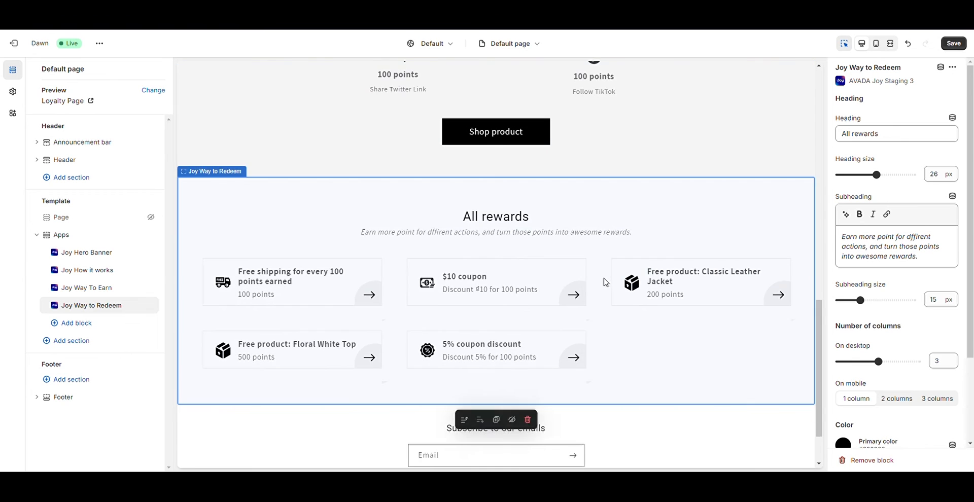